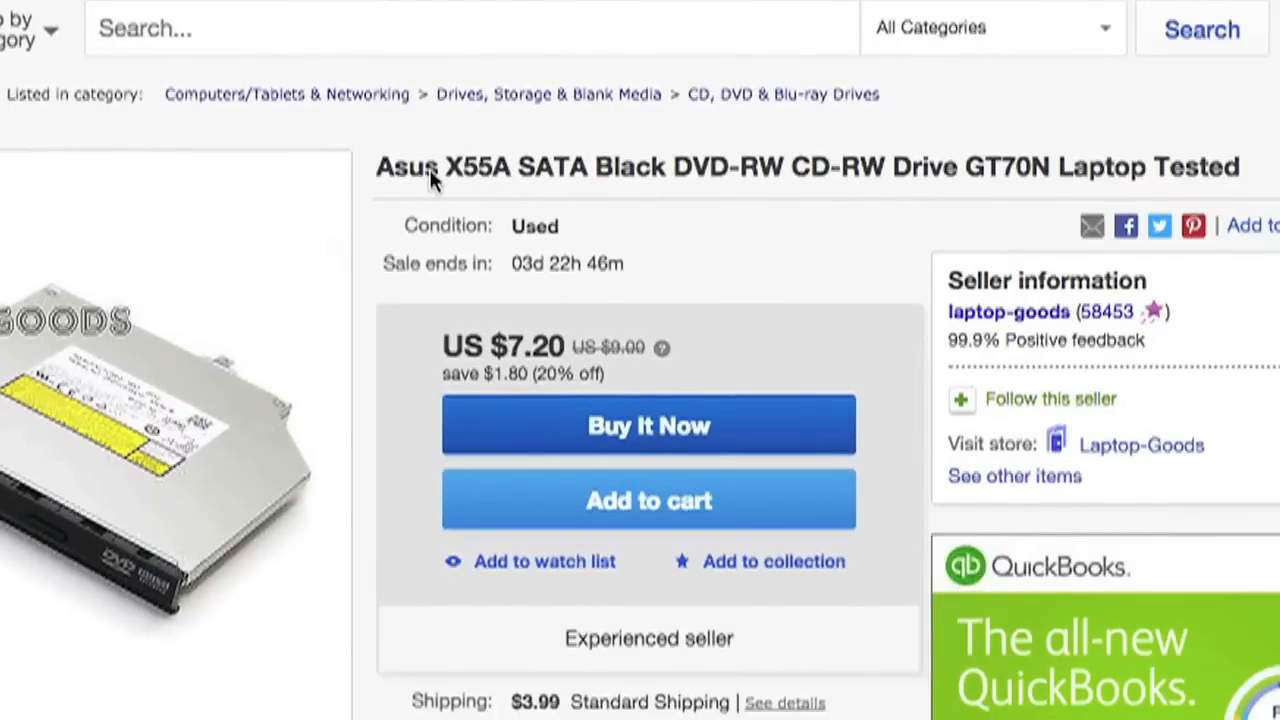
pyautogui.scroll(-3)
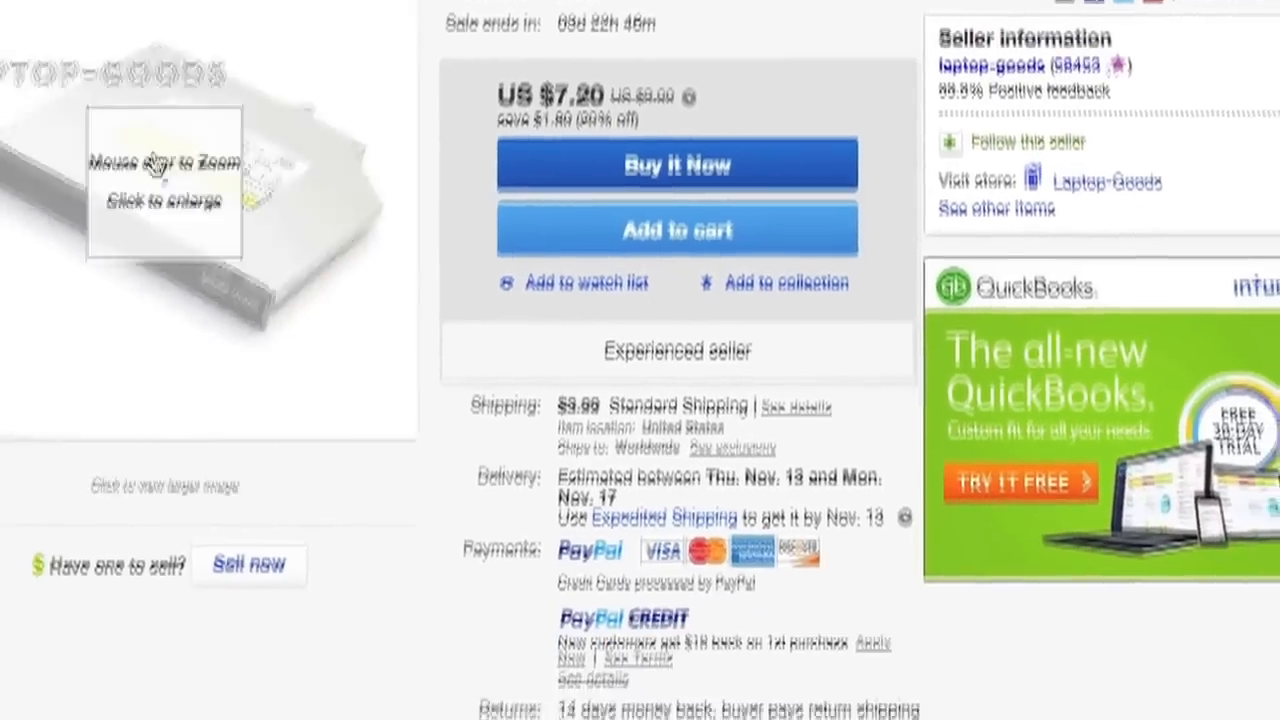